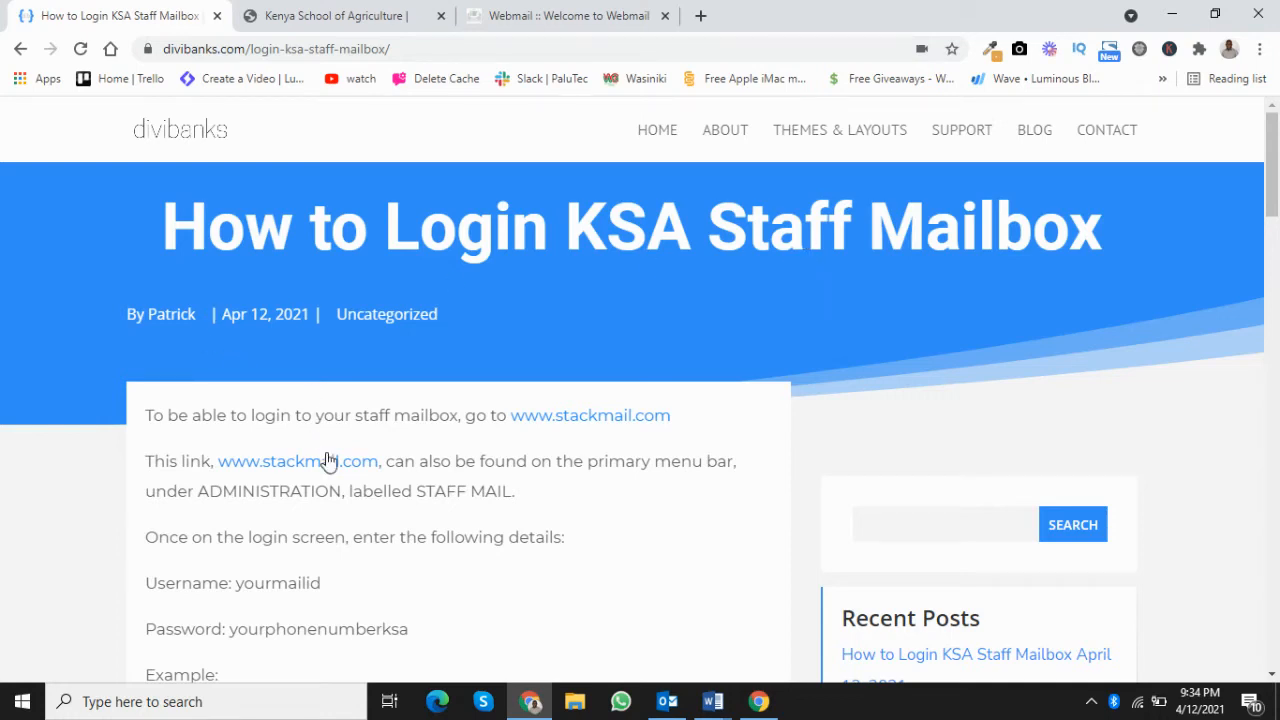
pyautogui.moveTo(504, 434)
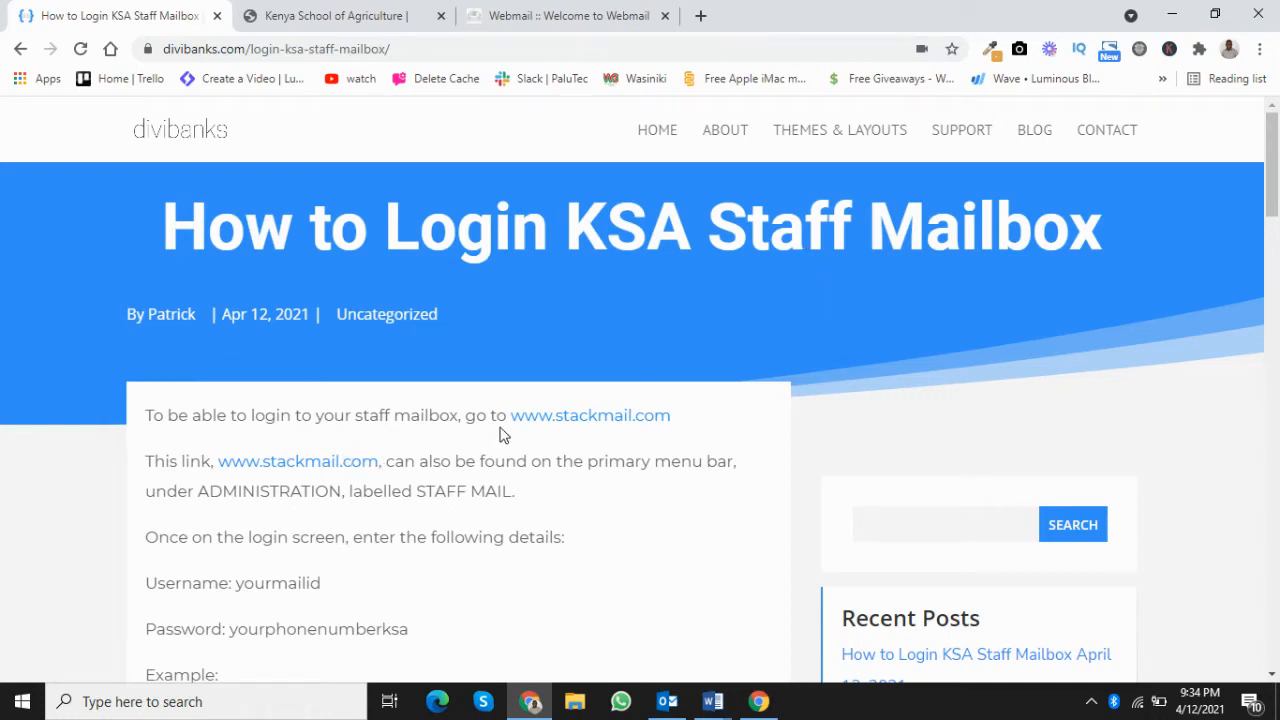
pyautogui.moveTo(576, 360)
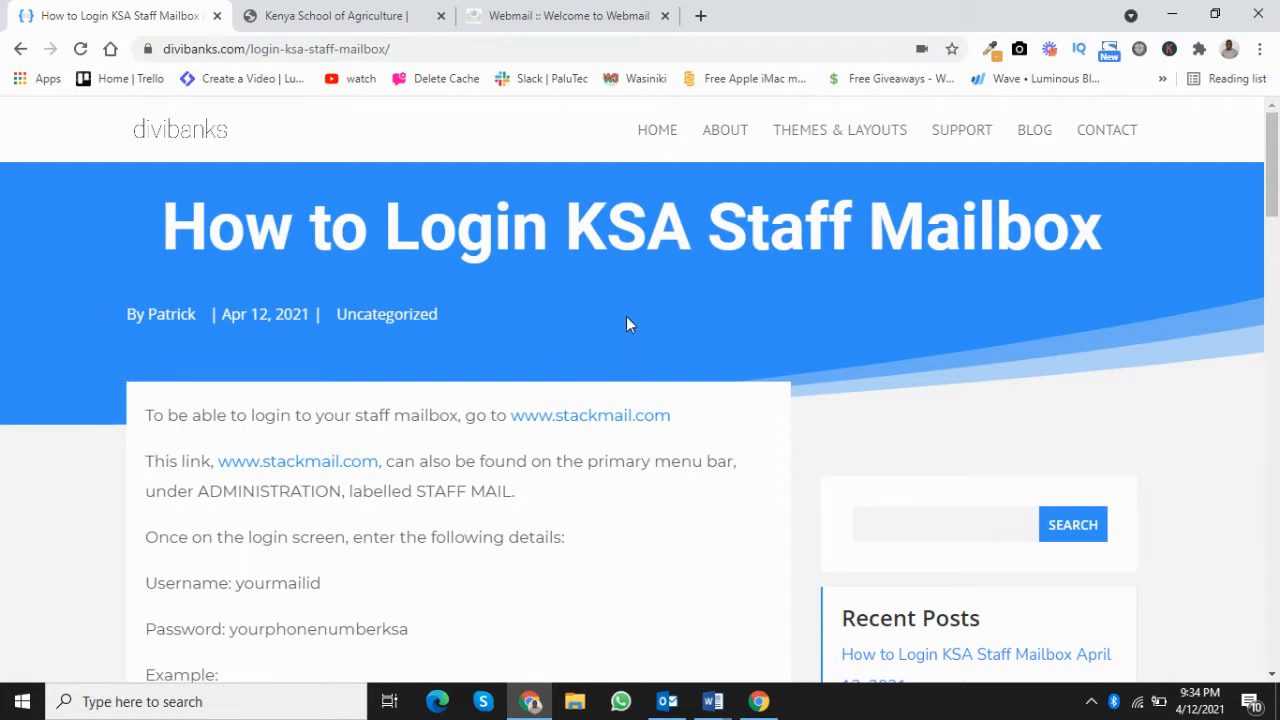
pyautogui.moveTo(678, 342)
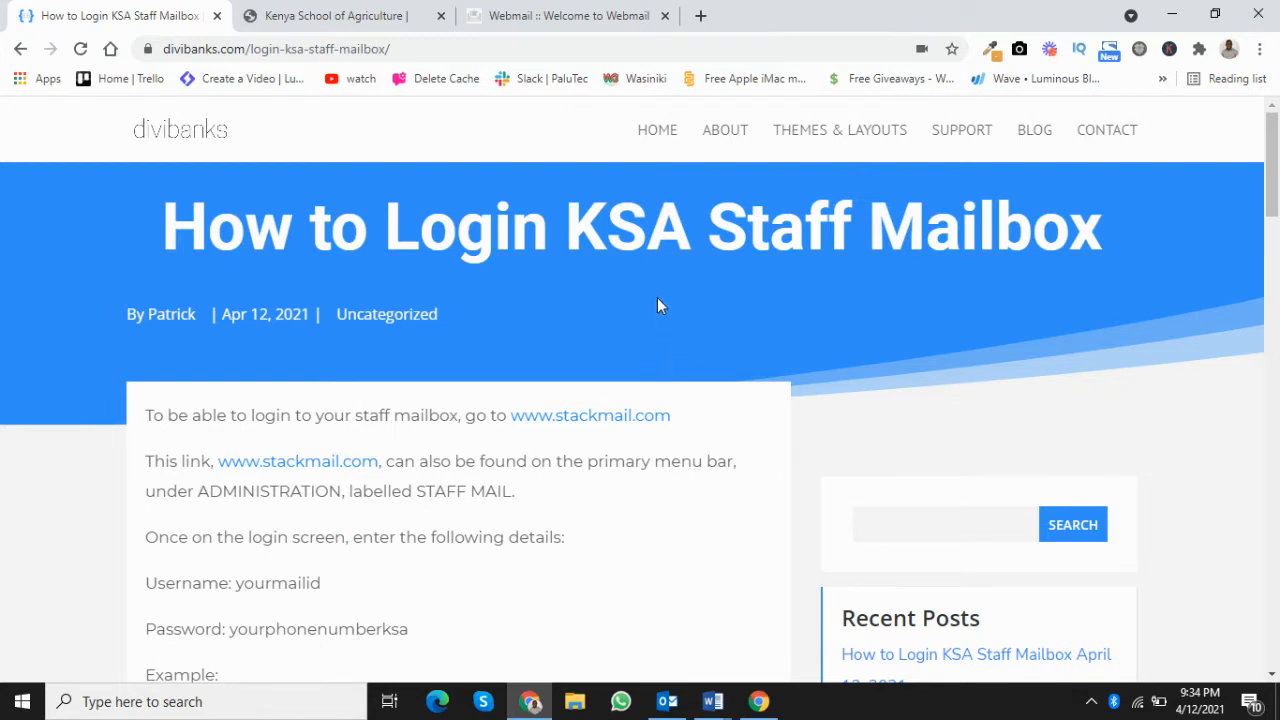
pyautogui.moveTo(508, 420)
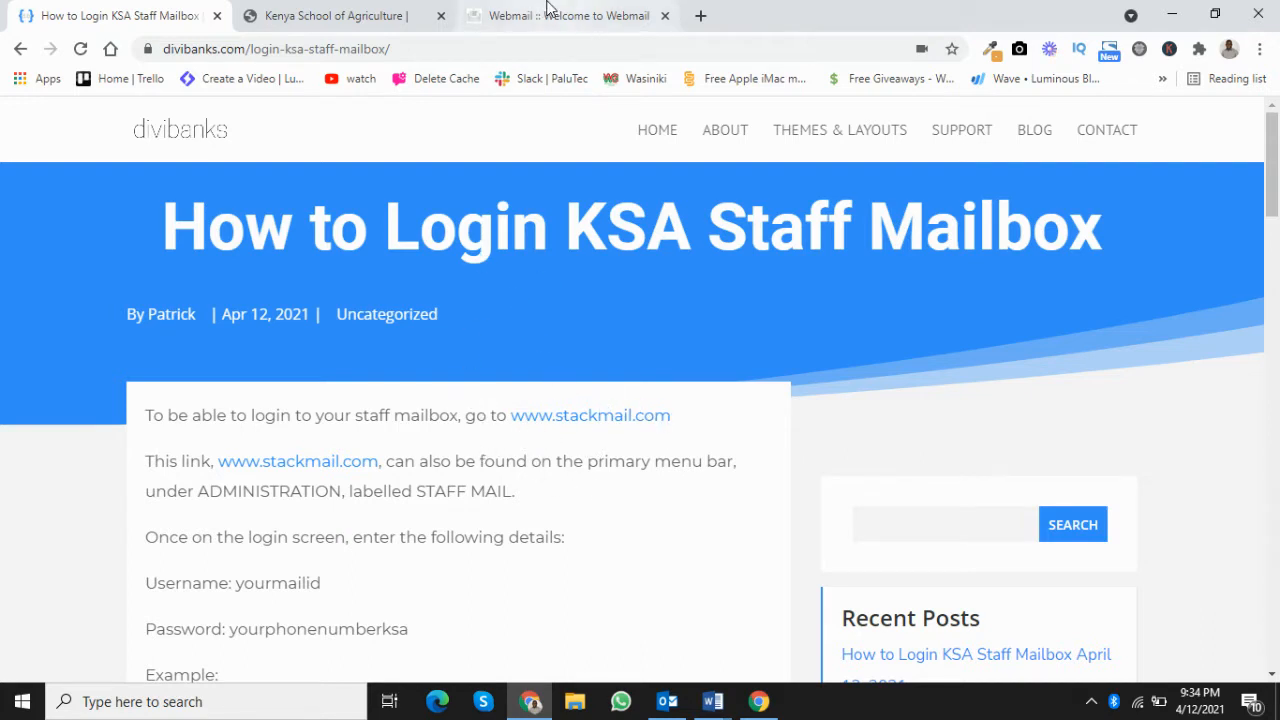
# - Show the webmail login page, point out the Username and Password fields, and focus the Username box
pyautogui.click(570, 16)
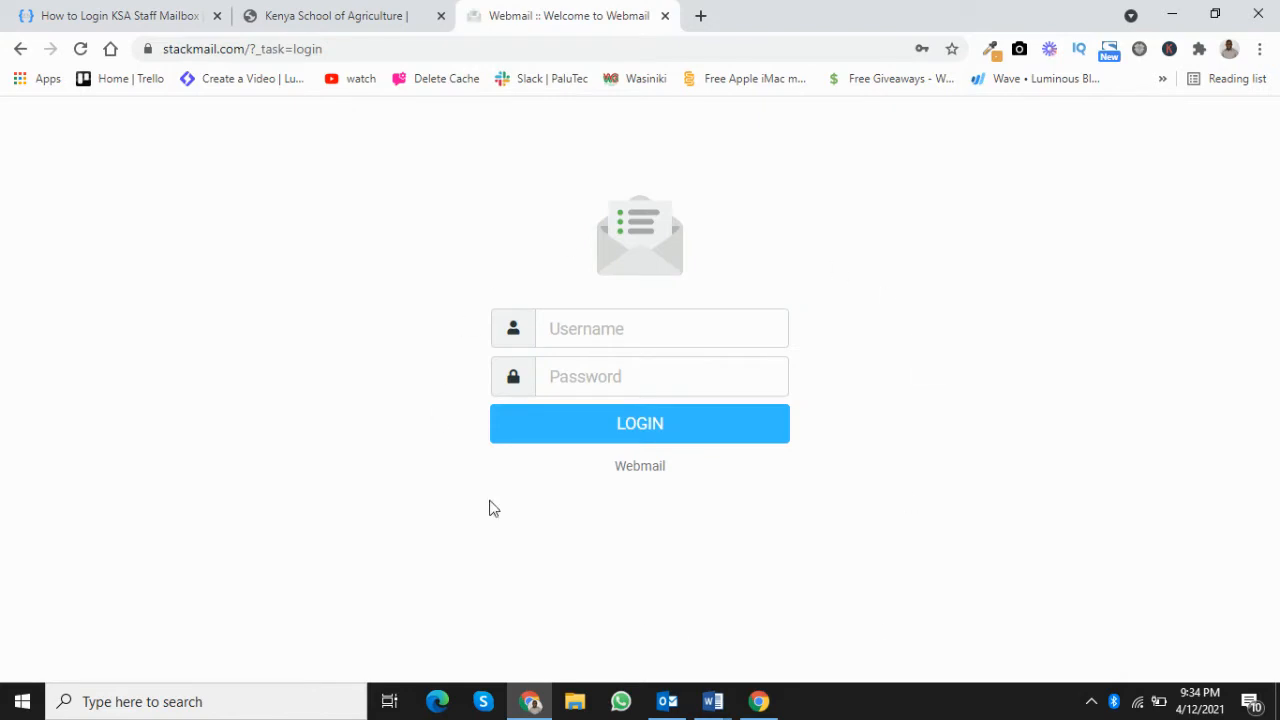
pyautogui.moveTo(458, 430)
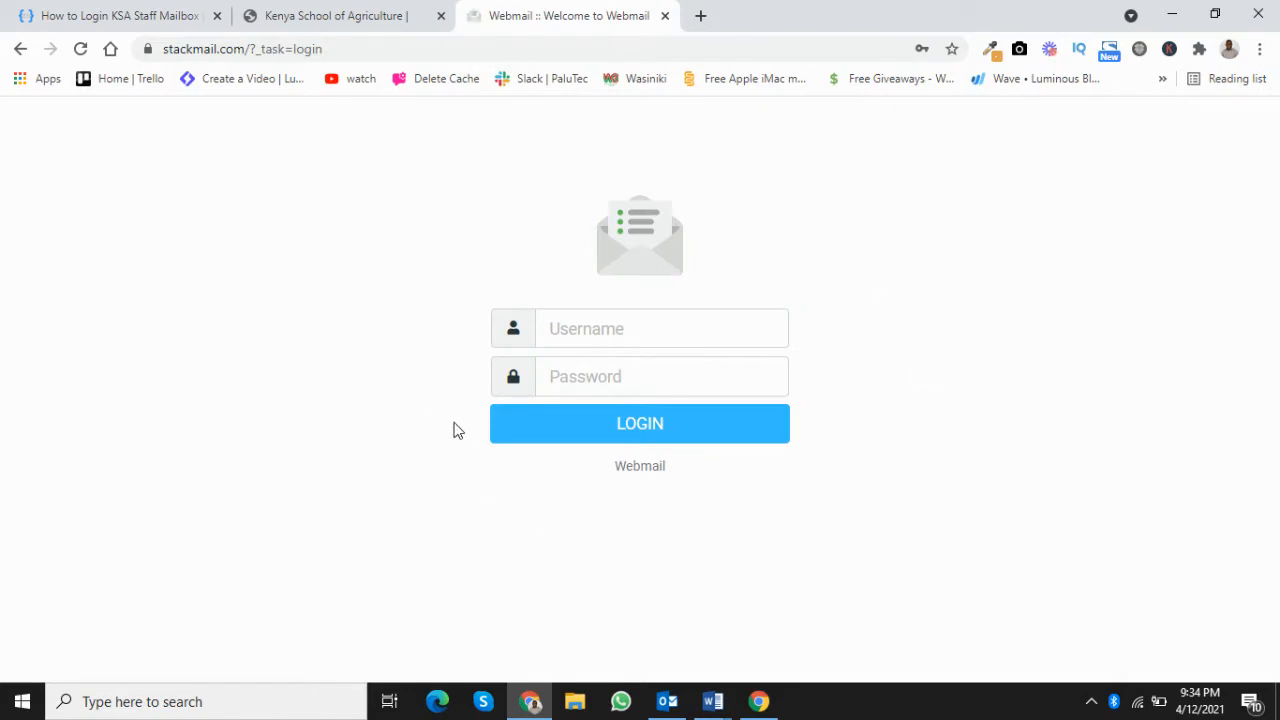
pyautogui.click(660, 376)
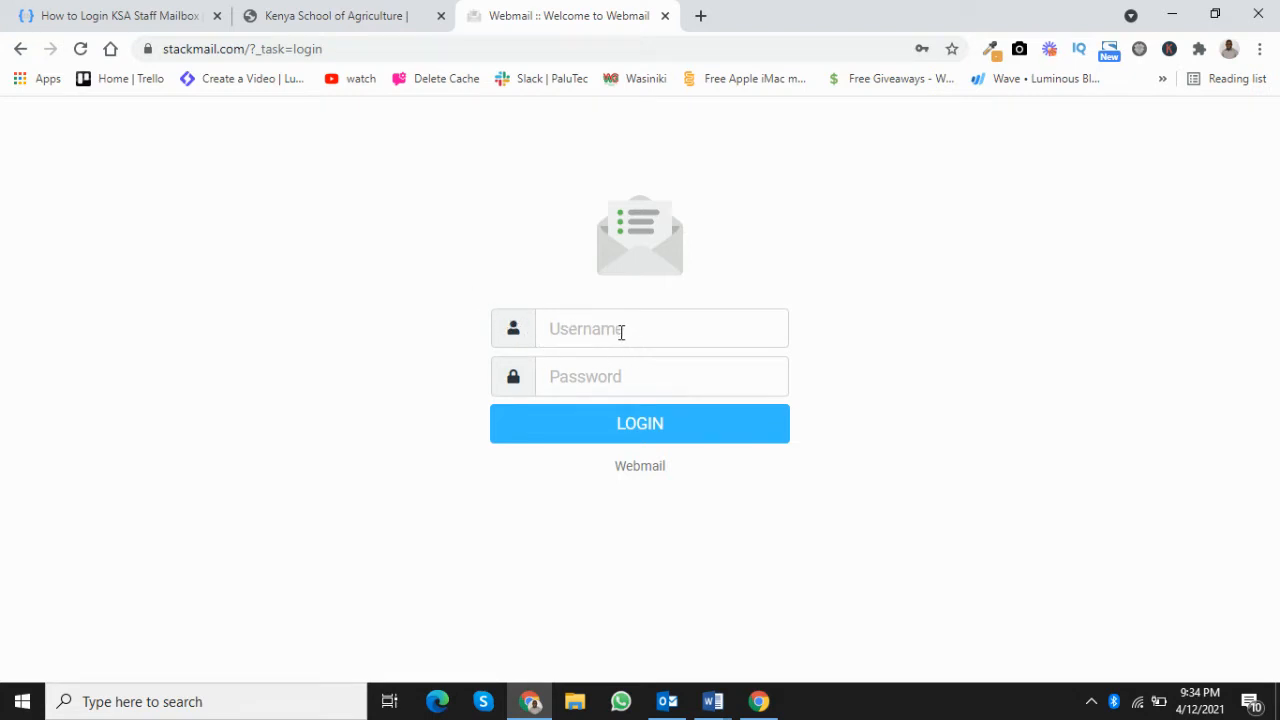
pyautogui.click(640, 424)
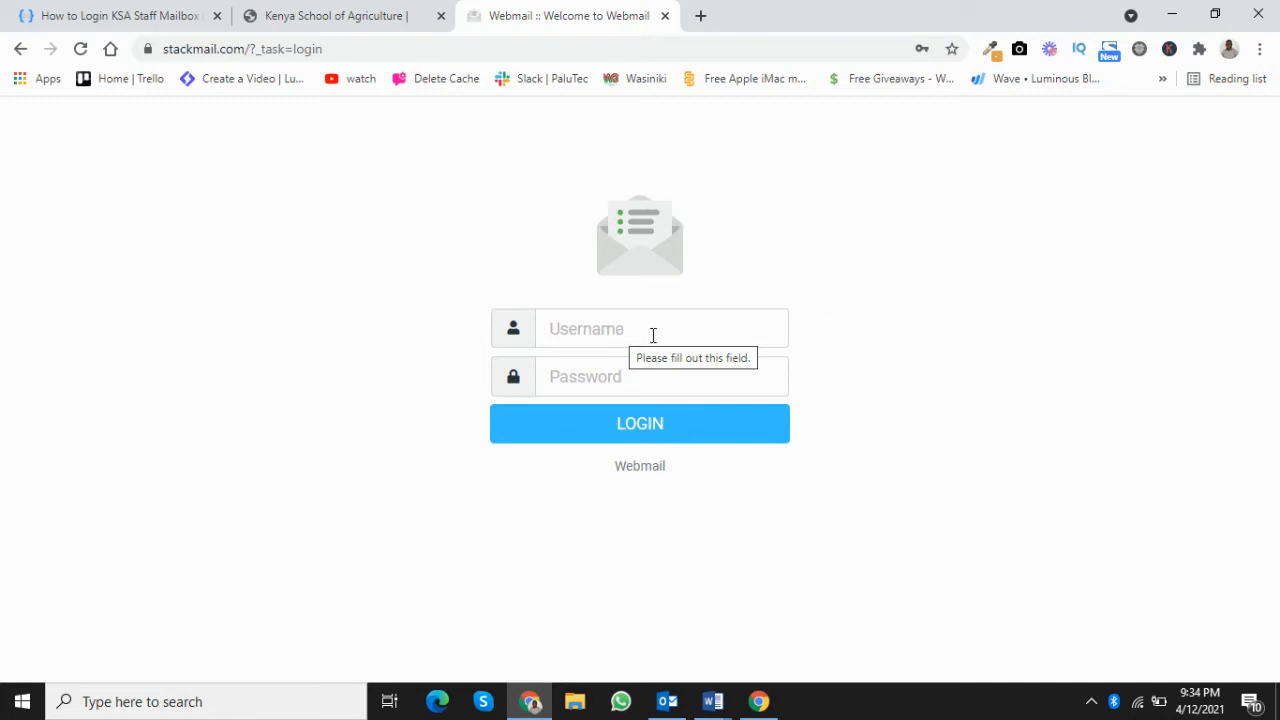
pyautogui.moveTo(866, 380)
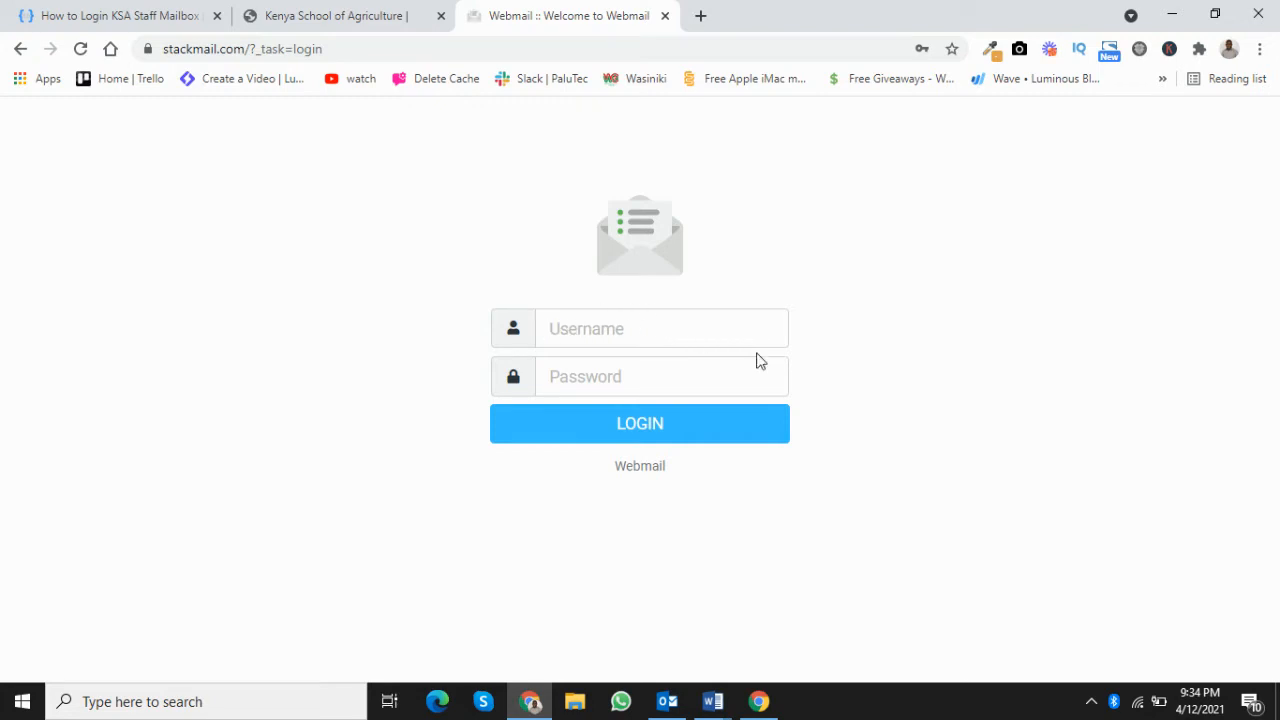
pyautogui.moveTo(824, 336)
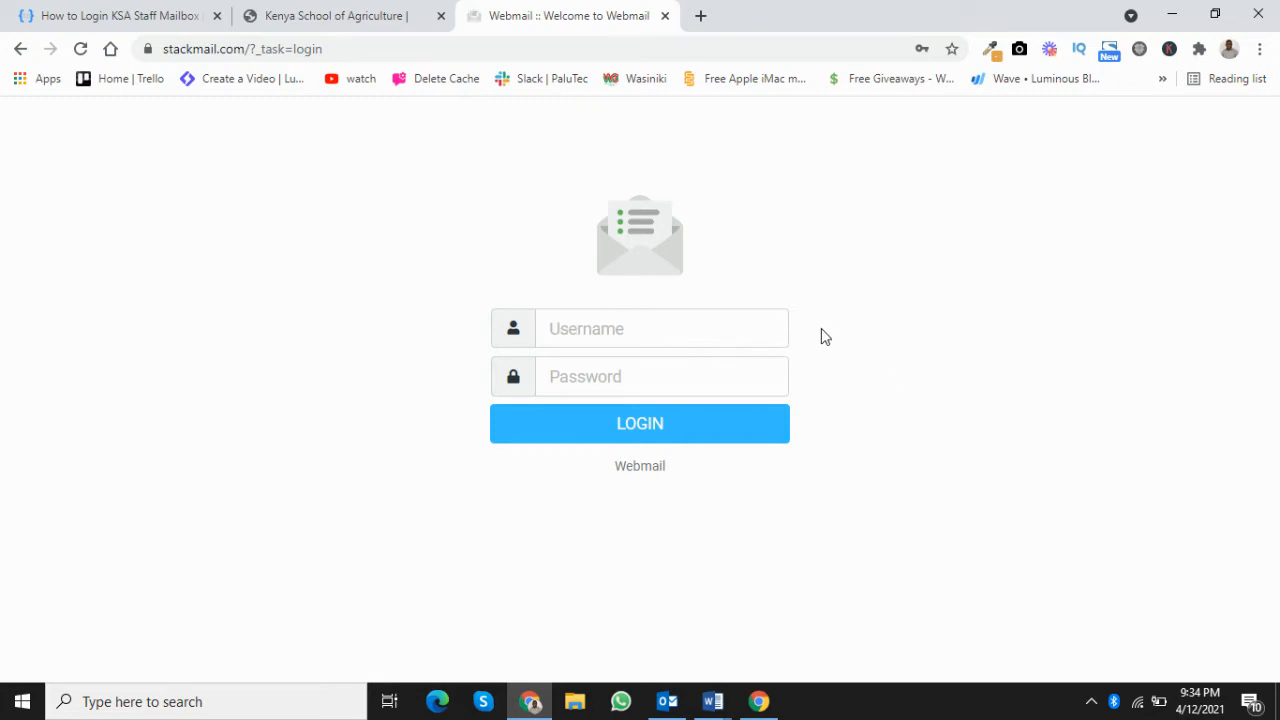
pyautogui.click(660, 376)
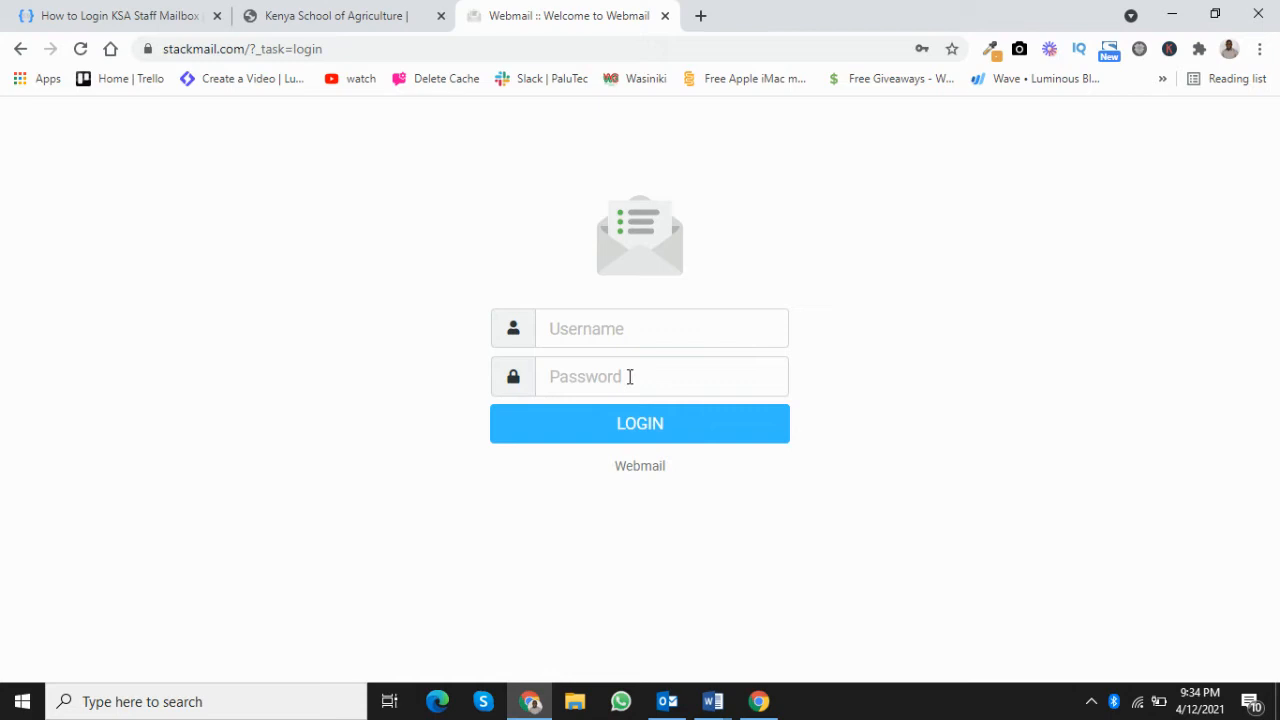
pyautogui.click(640, 424)
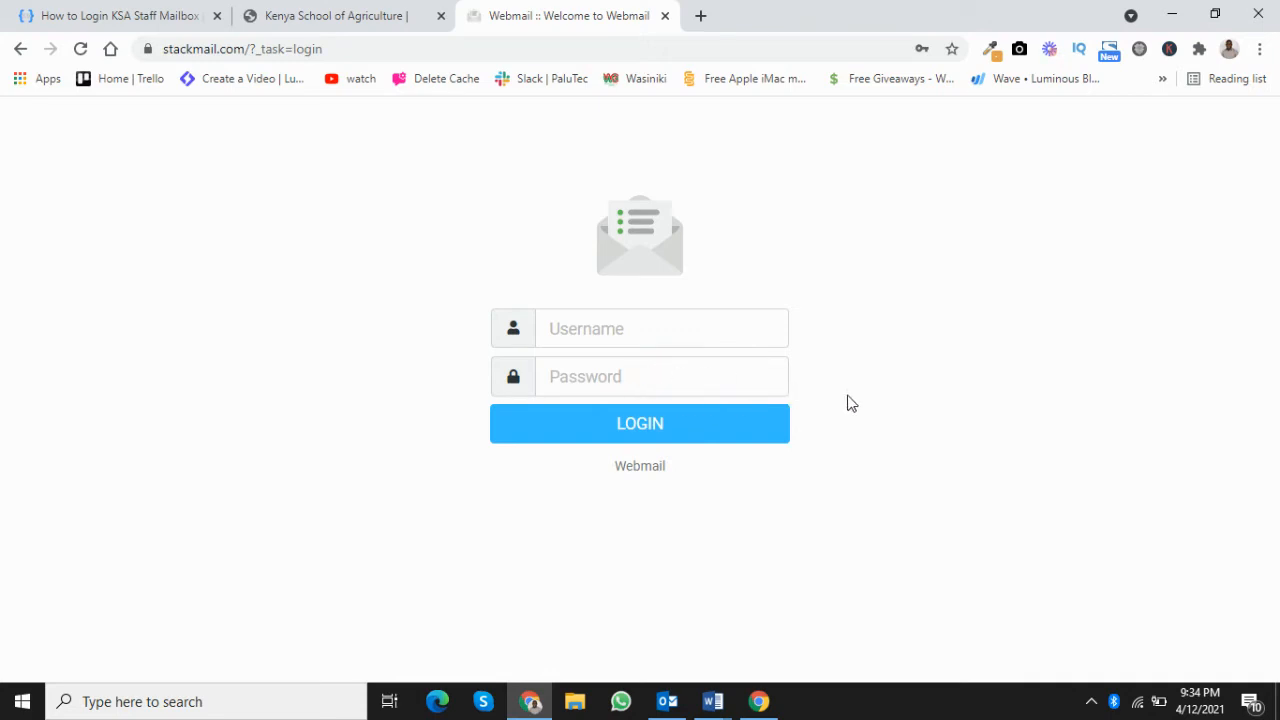
pyautogui.click(662, 376)
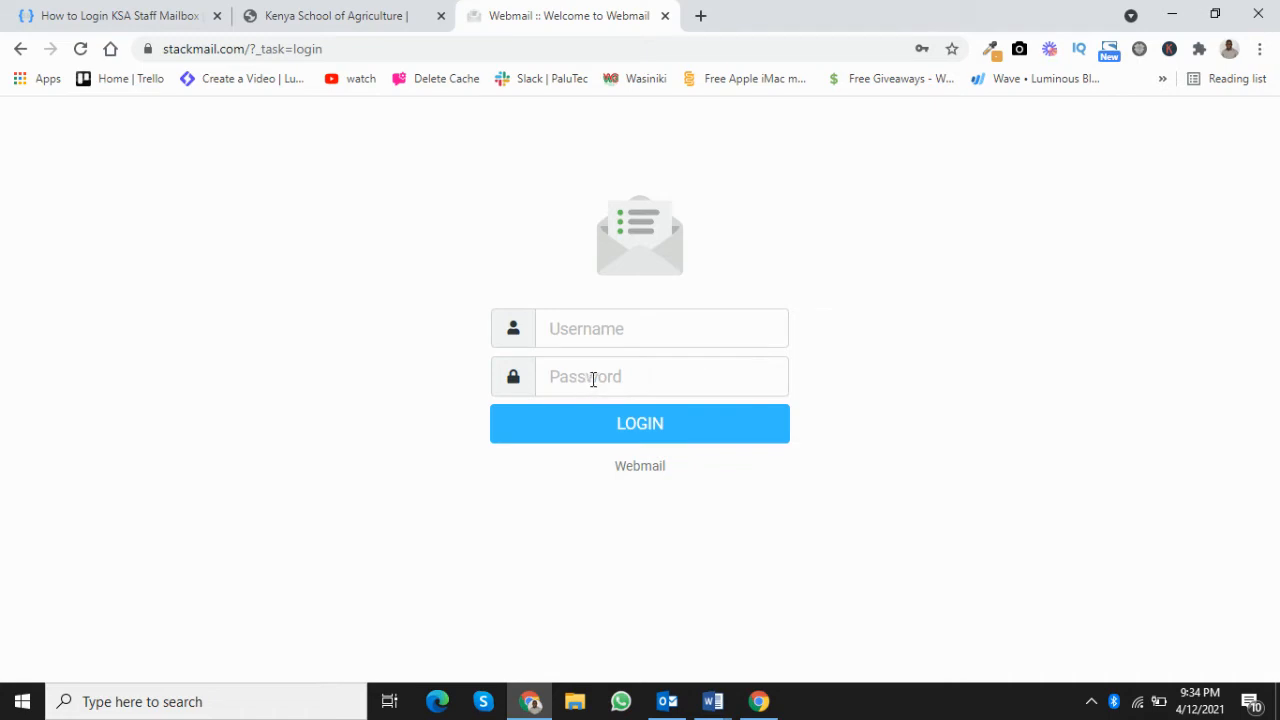
pyautogui.click(640, 424)
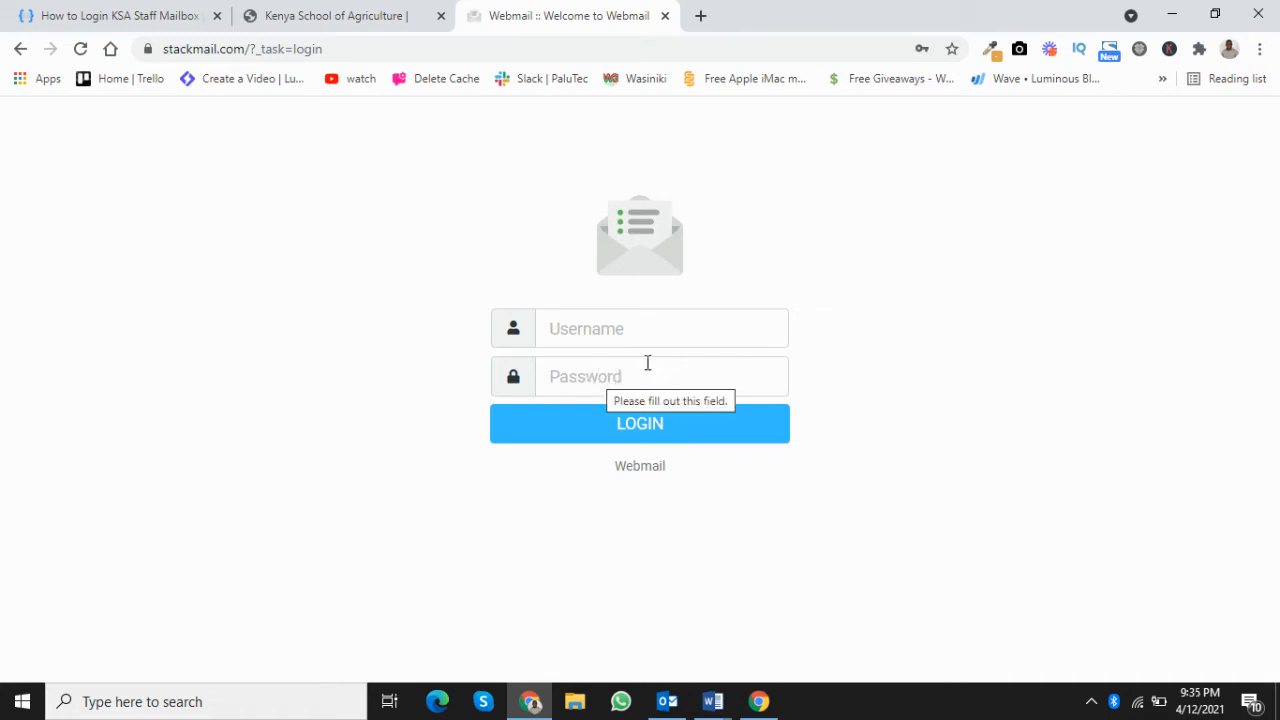
pyautogui.click(662, 328)
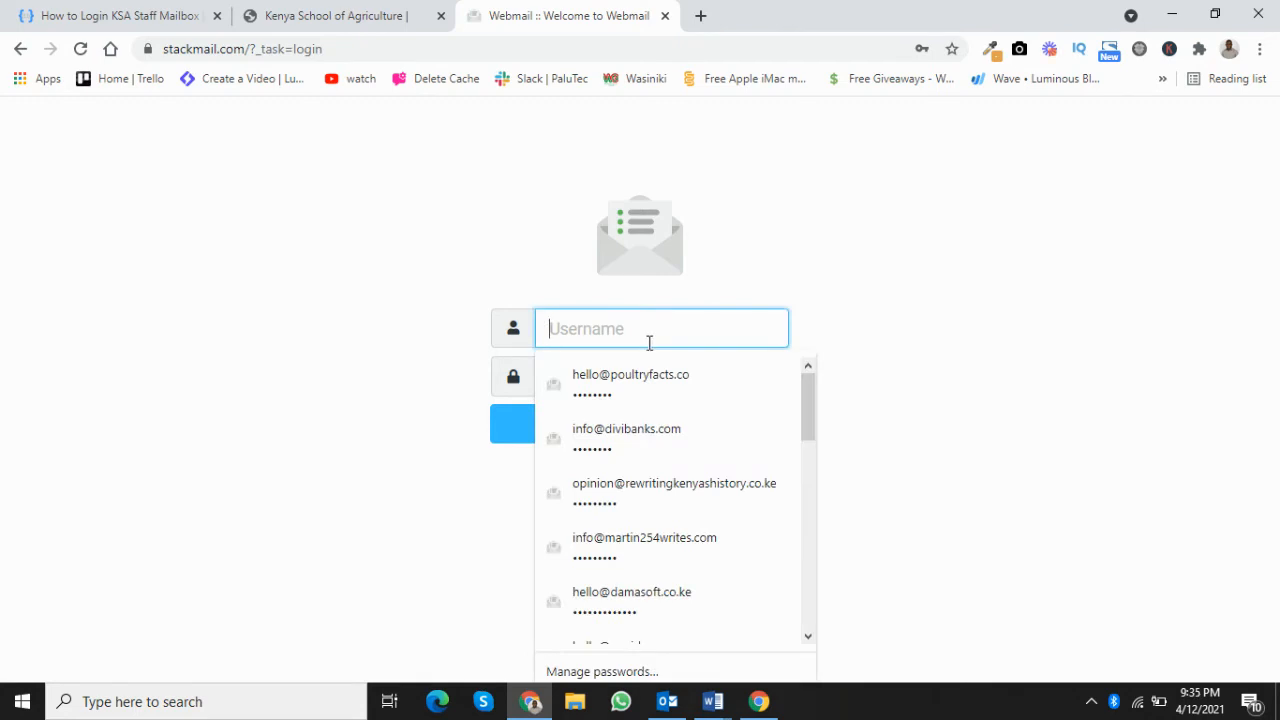
# - Try '07' in the Username box, clear it, then go back to the Kenya School of Agriculture site
pyautogui.write('078888744h')
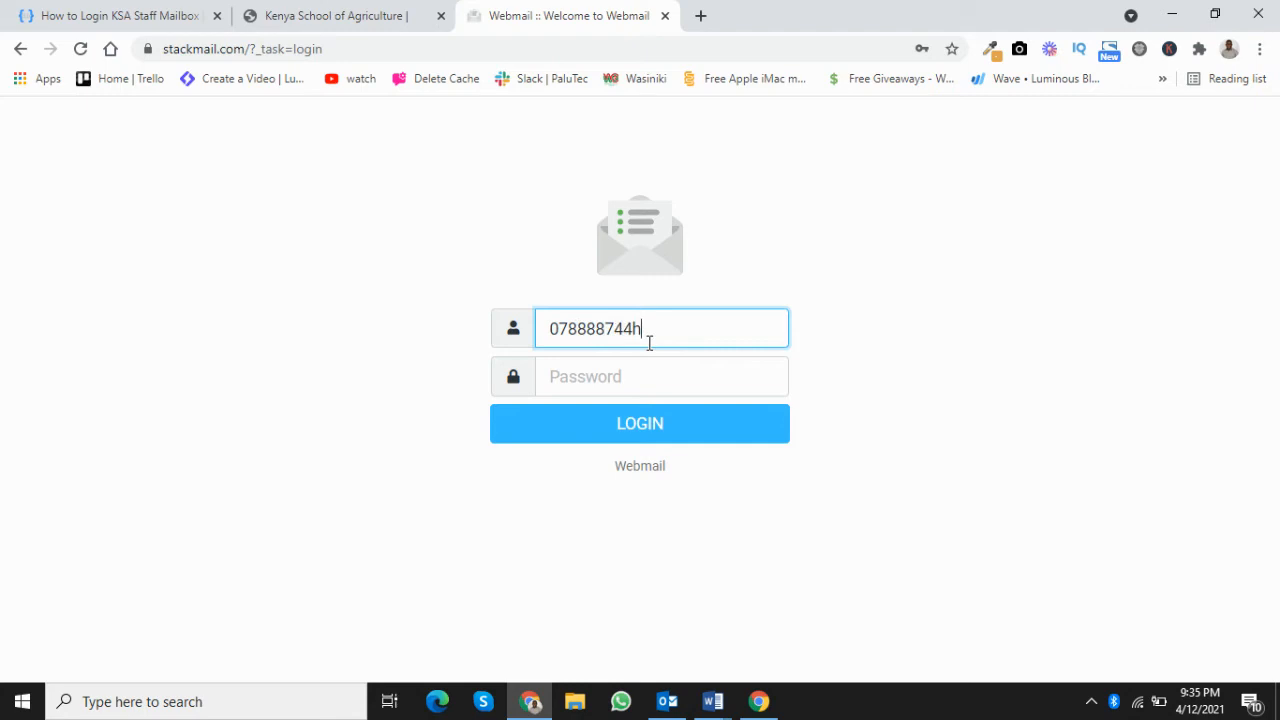
pyautogui.press('Backspace')
pyautogui.write('999ksa')
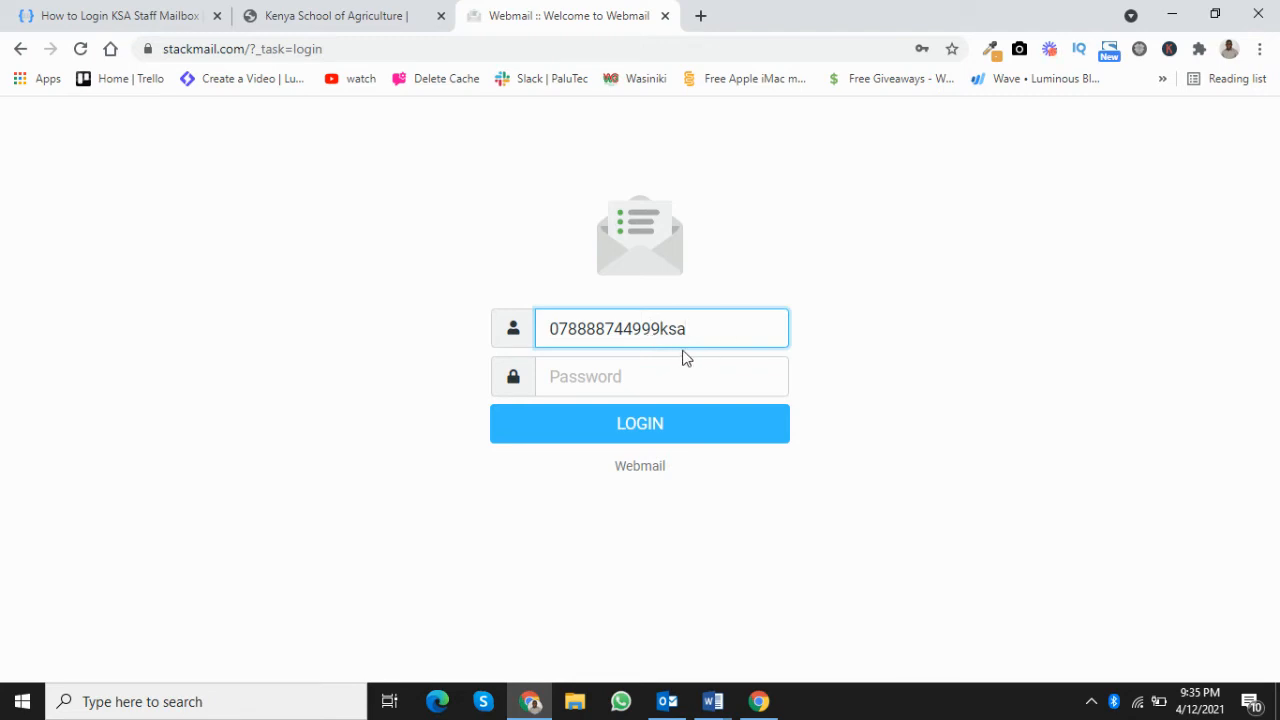
pyautogui.click(662, 328)
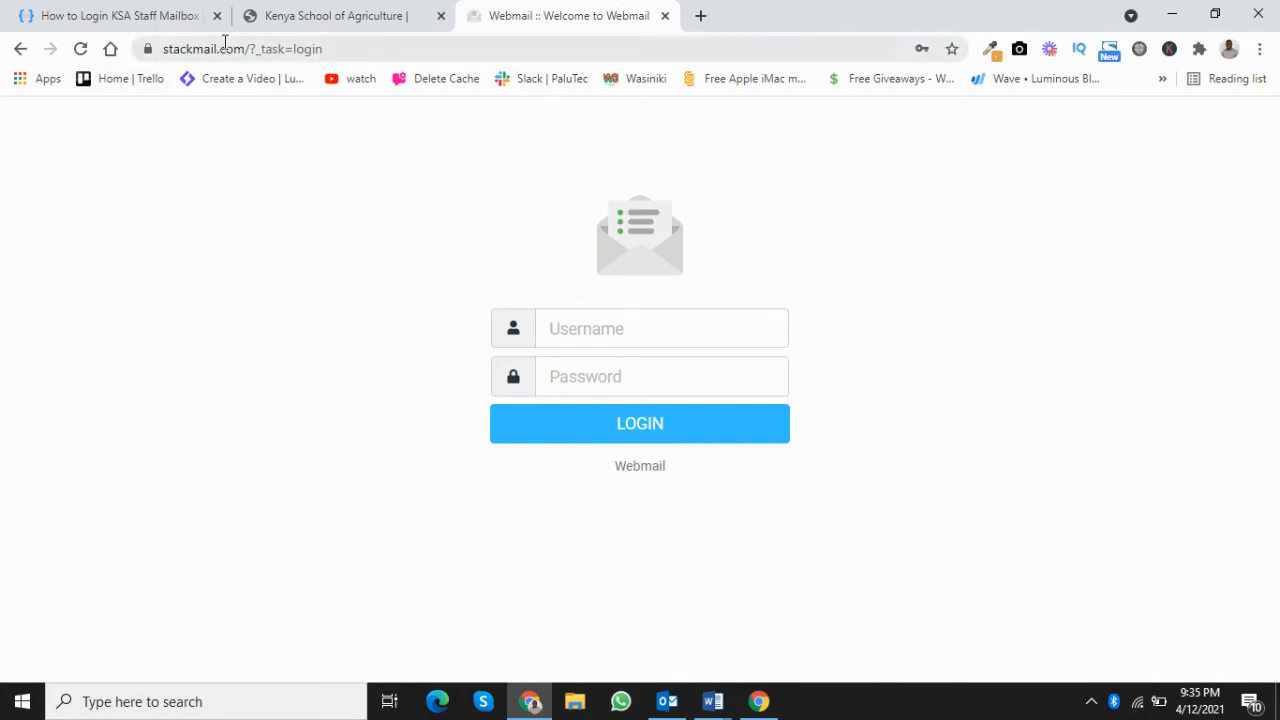
pyautogui.click(336, 16)
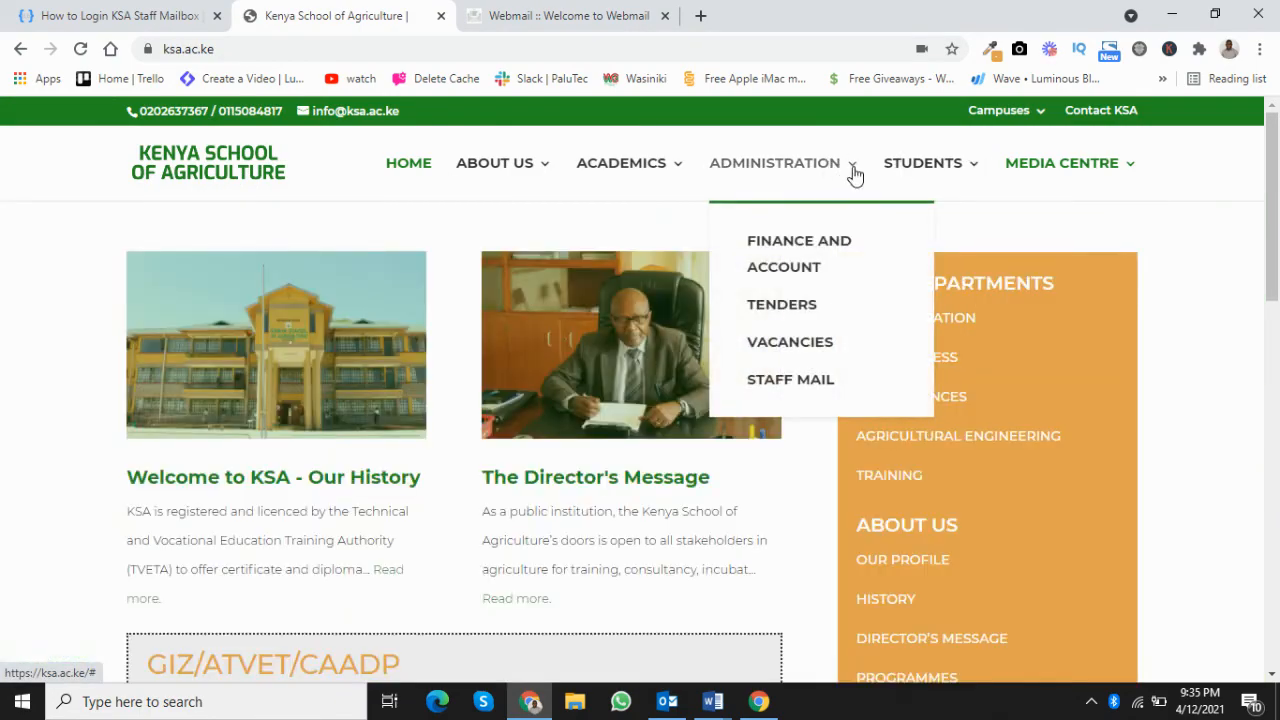
pyautogui.moveTo(790, 380)
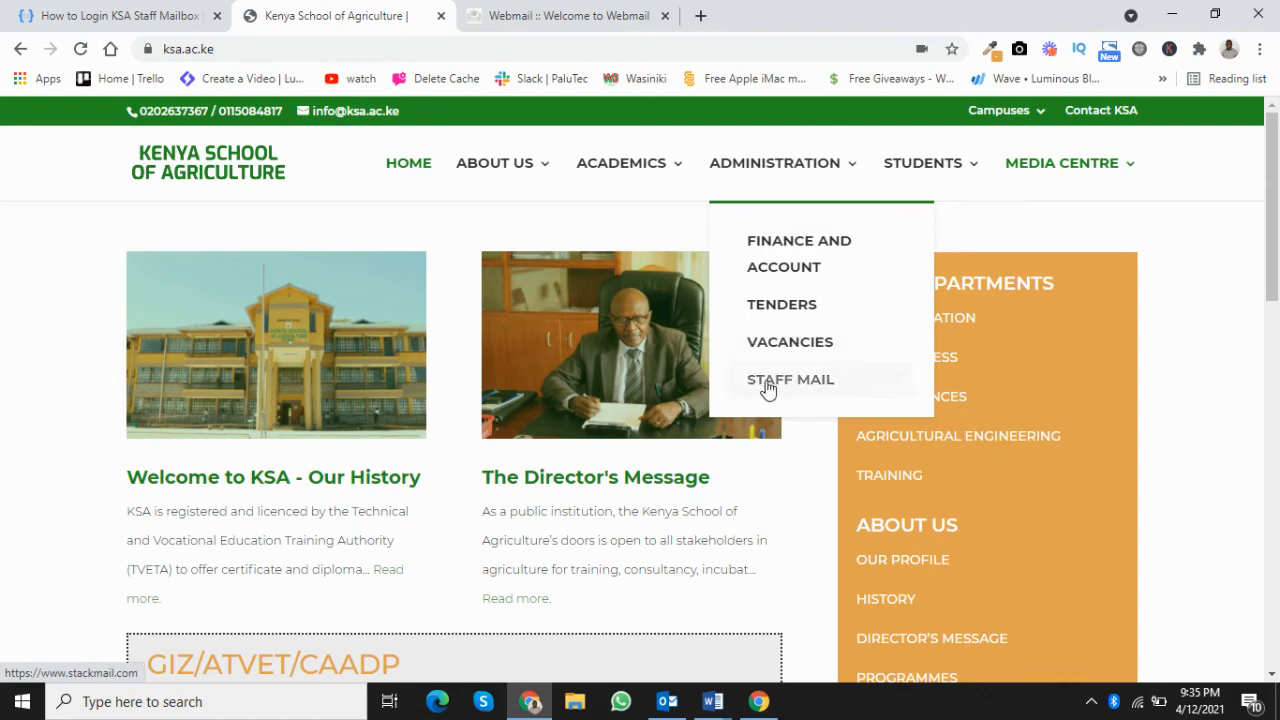
pyautogui.moveTo(784, 388)
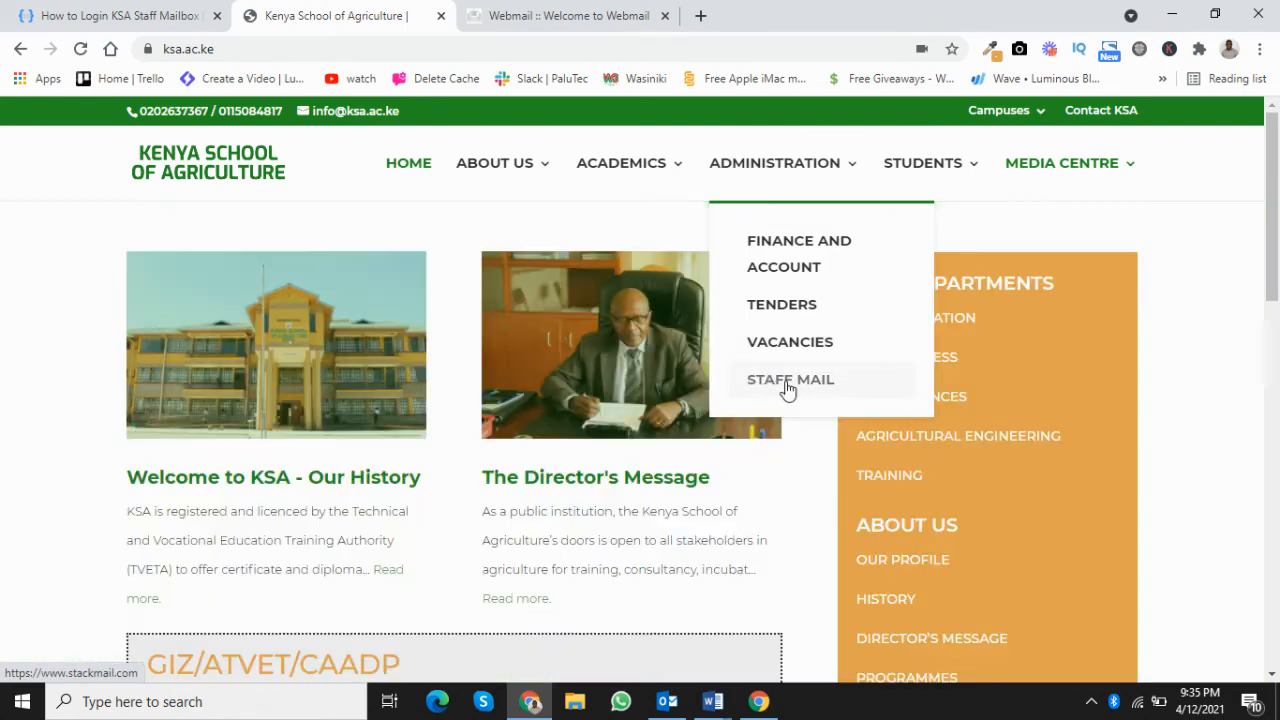
pyautogui.moveTo(752, 368)
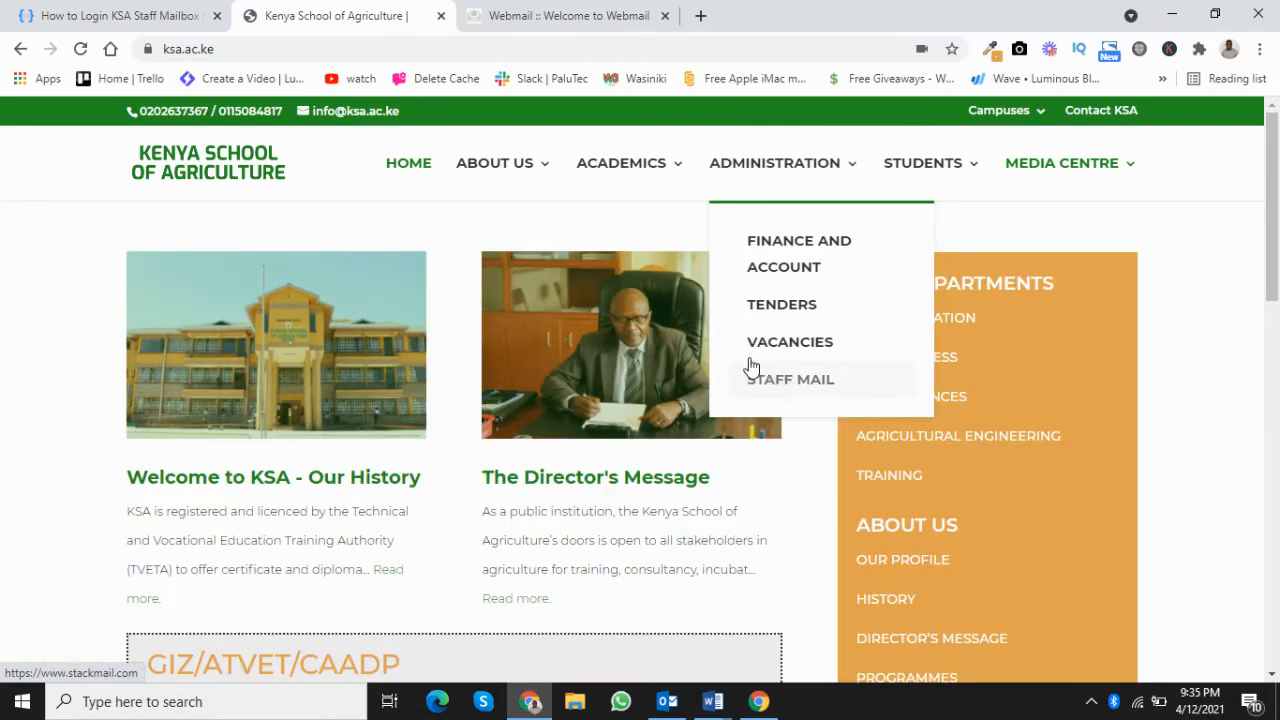
# - Follow the school's STAFF MAIL link under ADMINISTRATION to the Stackmail webmail login page
pyautogui.click(790, 380)
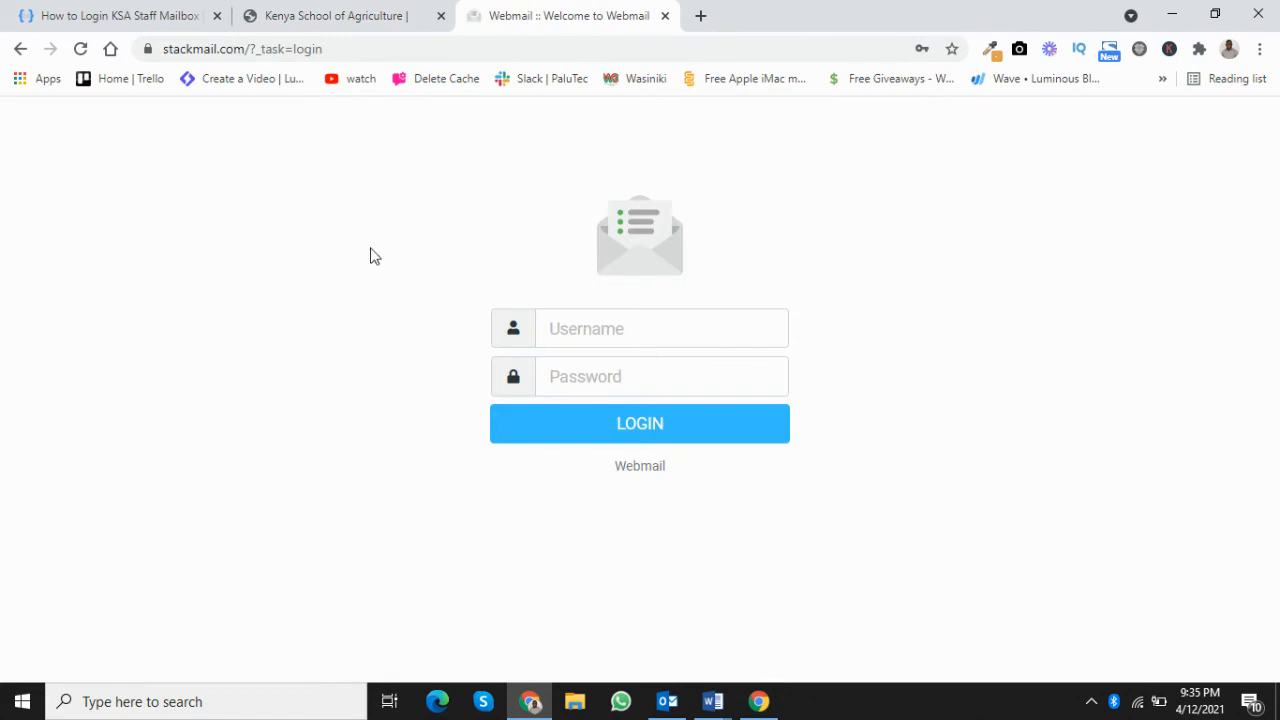
pyautogui.moveTo(884, 310)
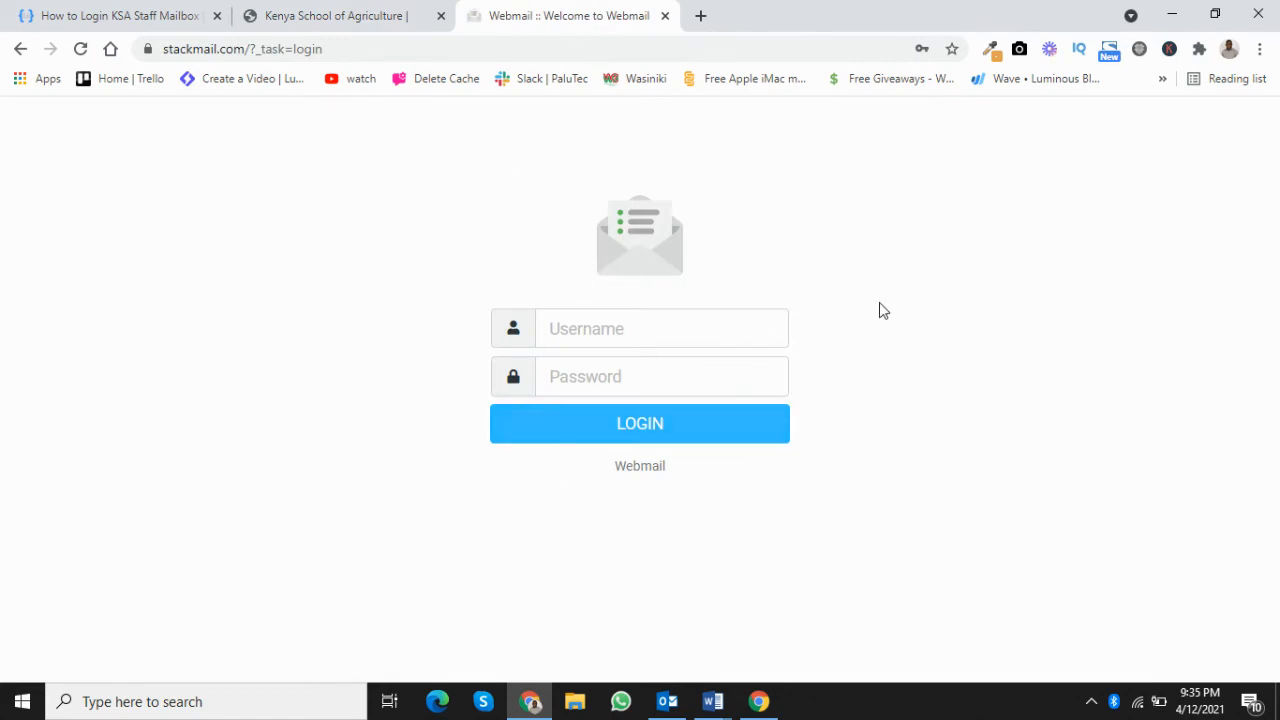
pyautogui.moveTo(668, 486)
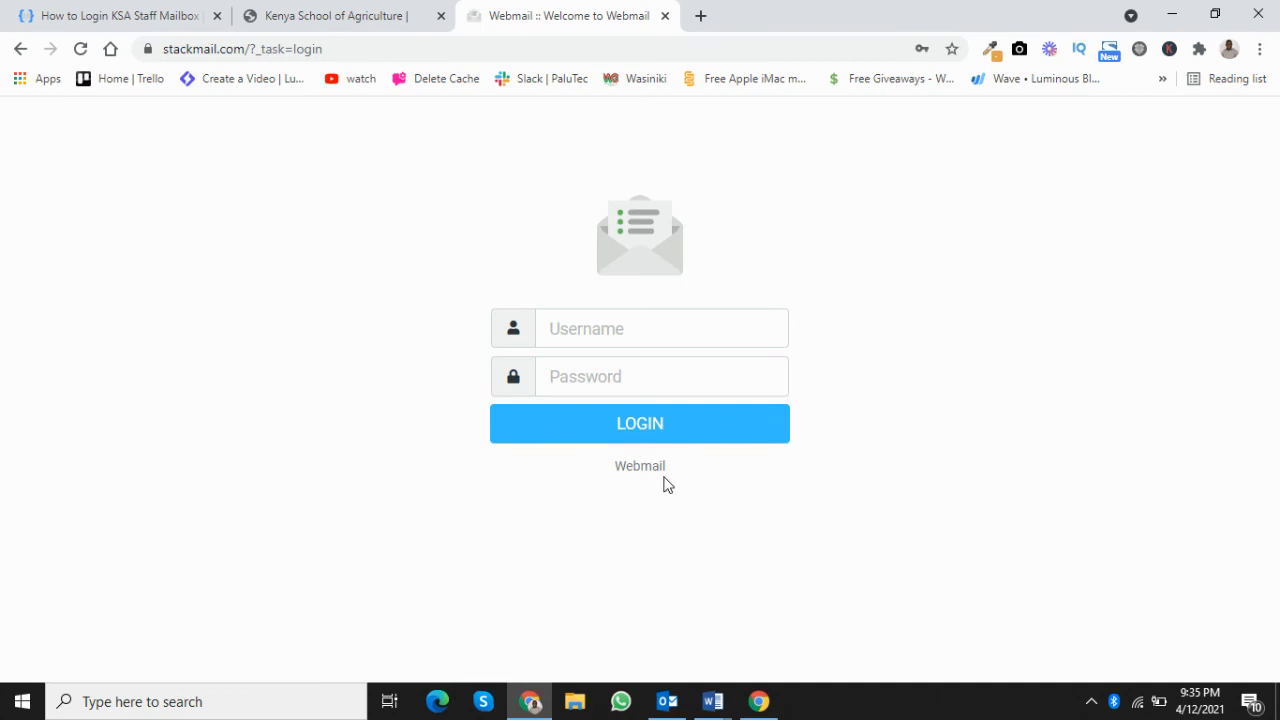
pyautogui.moveTo(480, 364)
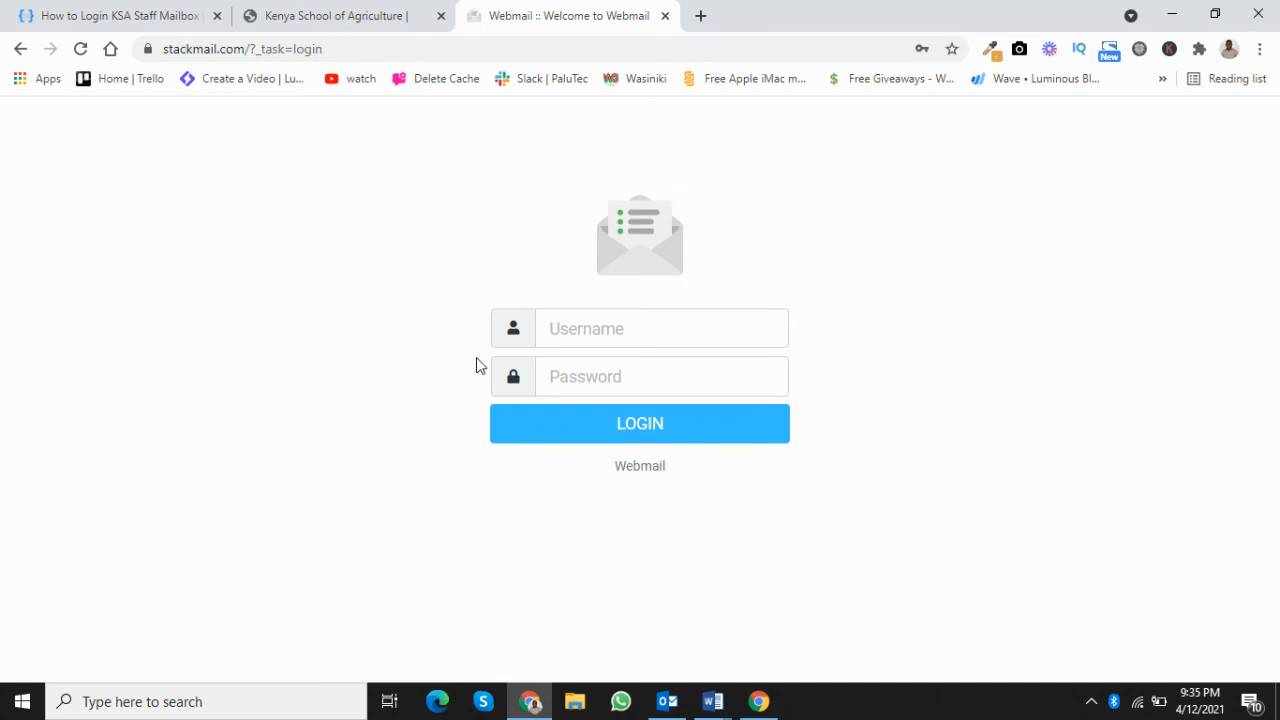
pyautogui.moveTo(884, 364)
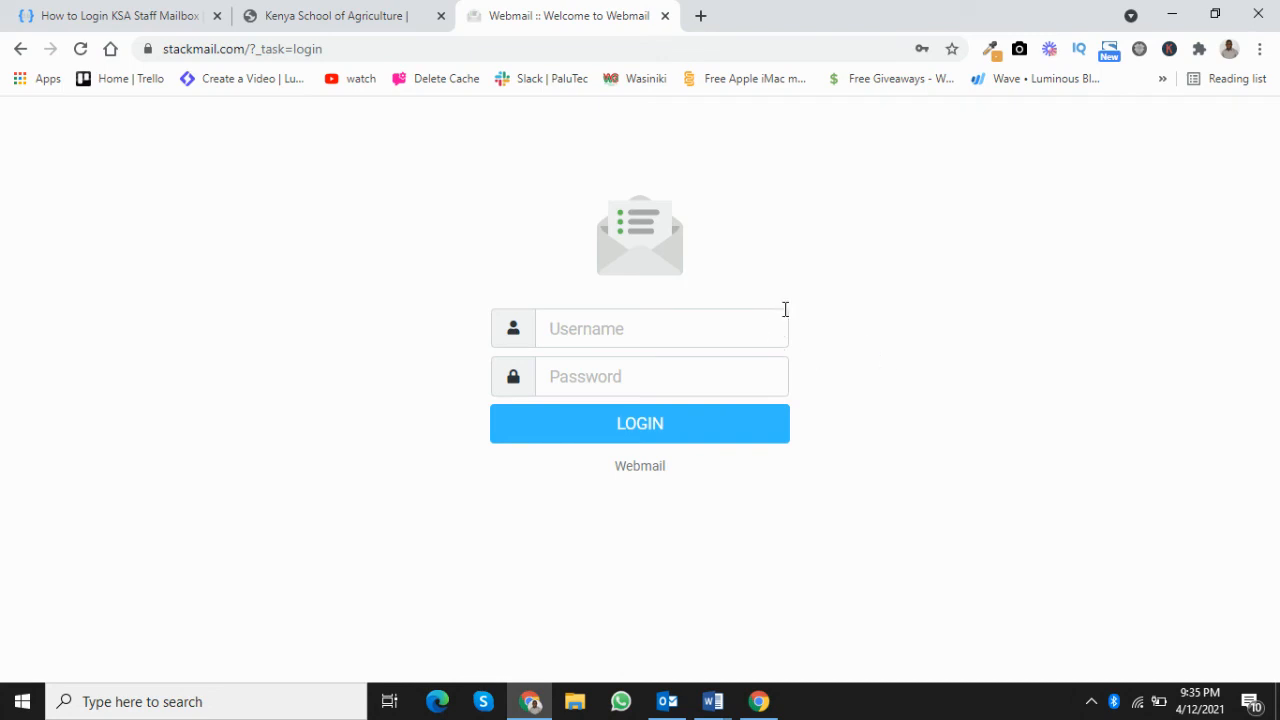
pyautogui.moveTo(576, 532)
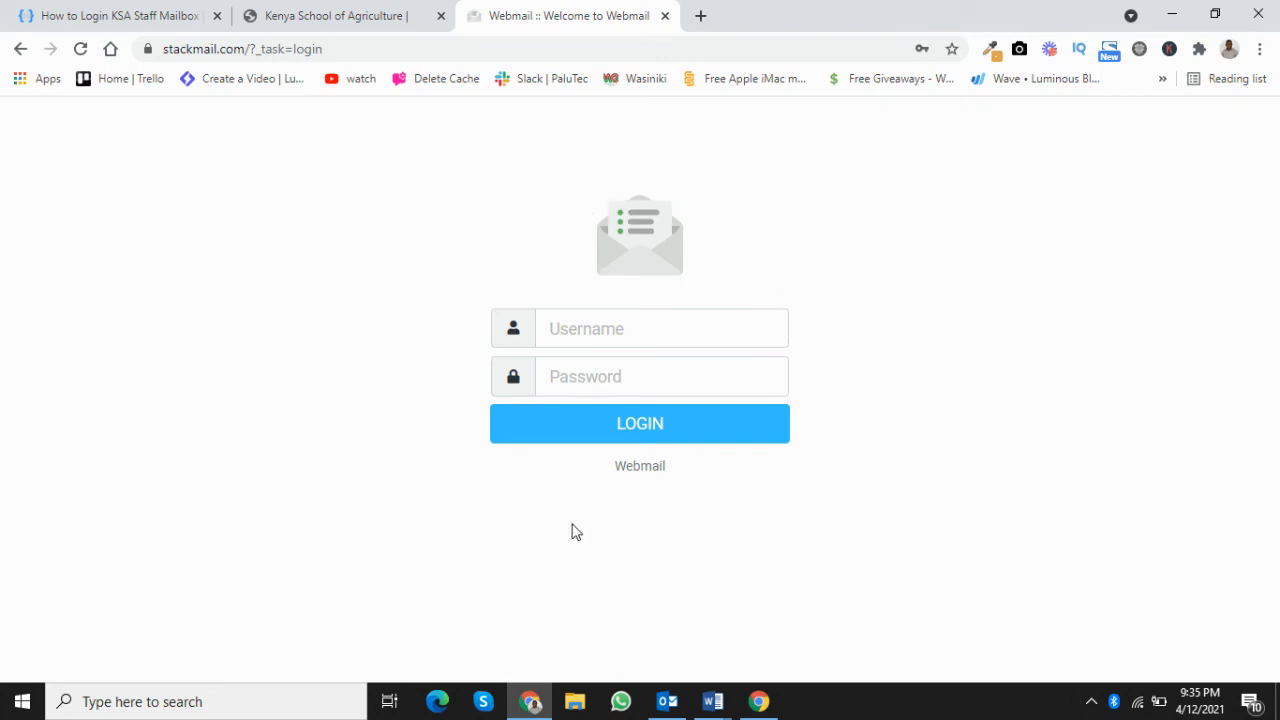
pyautogui.moveTo(564, 552)
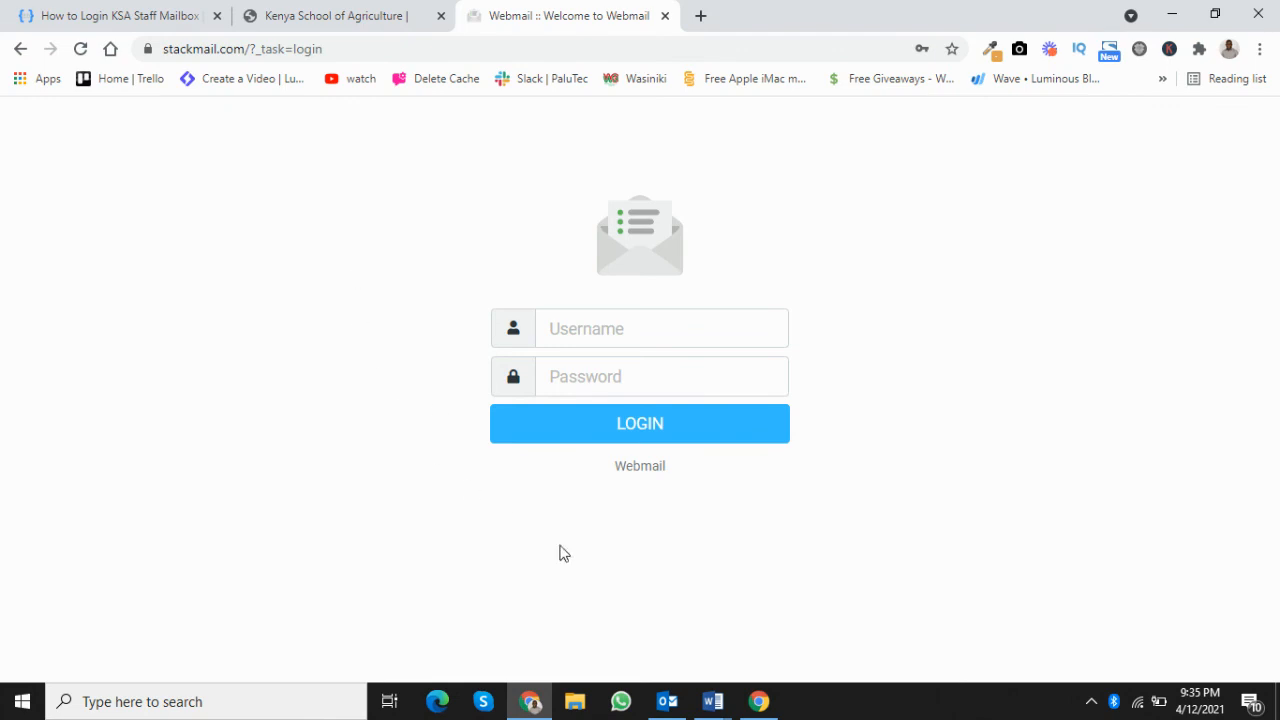
pyautogui.moveTo(766, 500)
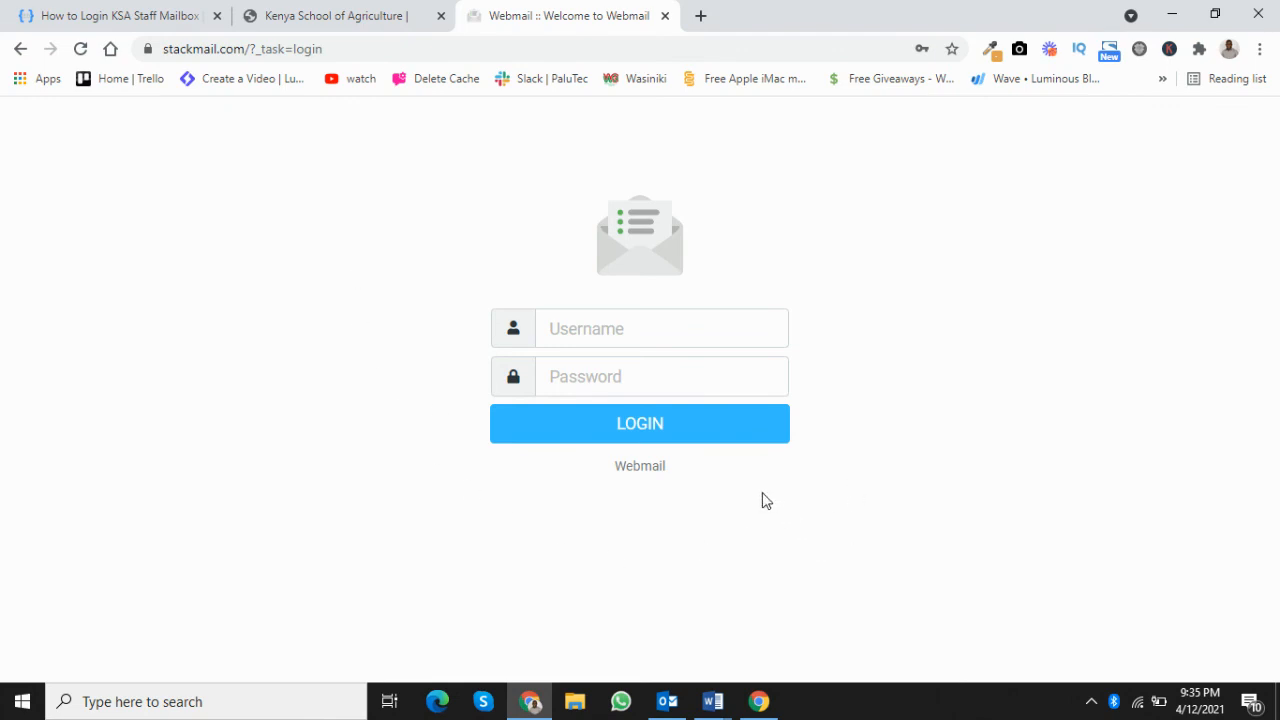
pyautogui.moveTo(890, 380)
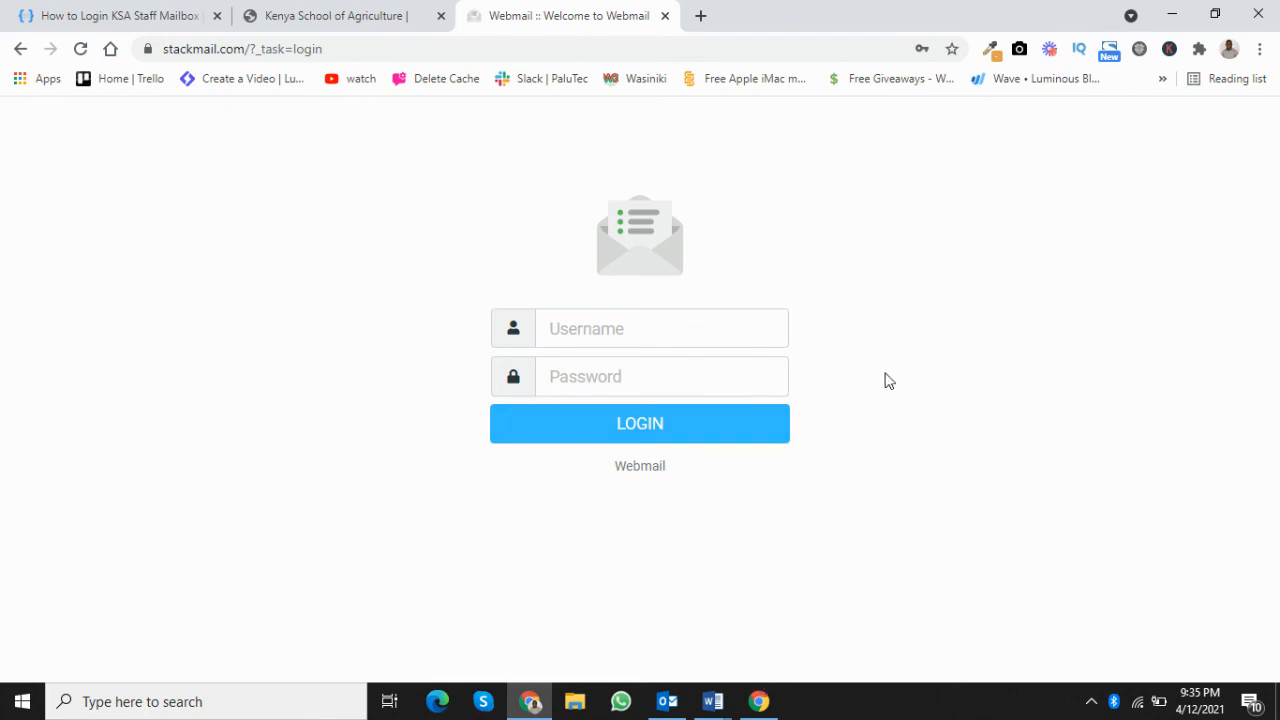
pyautogui.moveTo(484, 418)
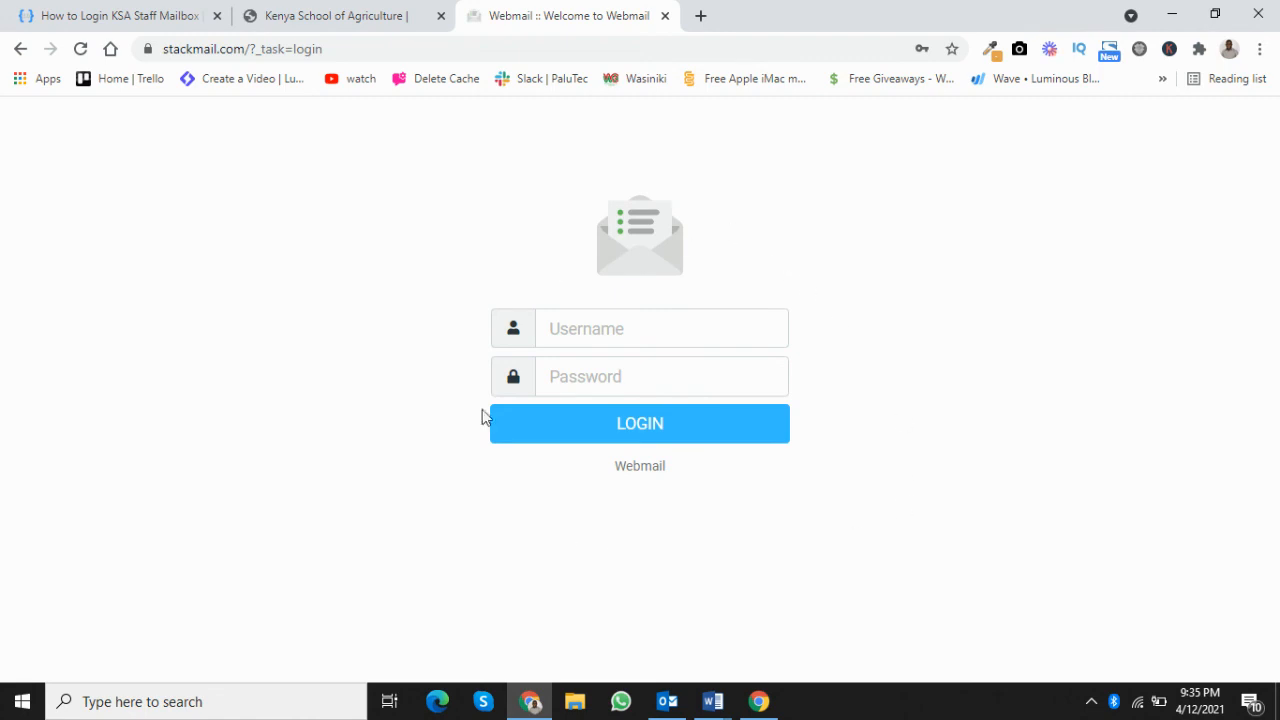
pyautogui.moveTo(848, 408)
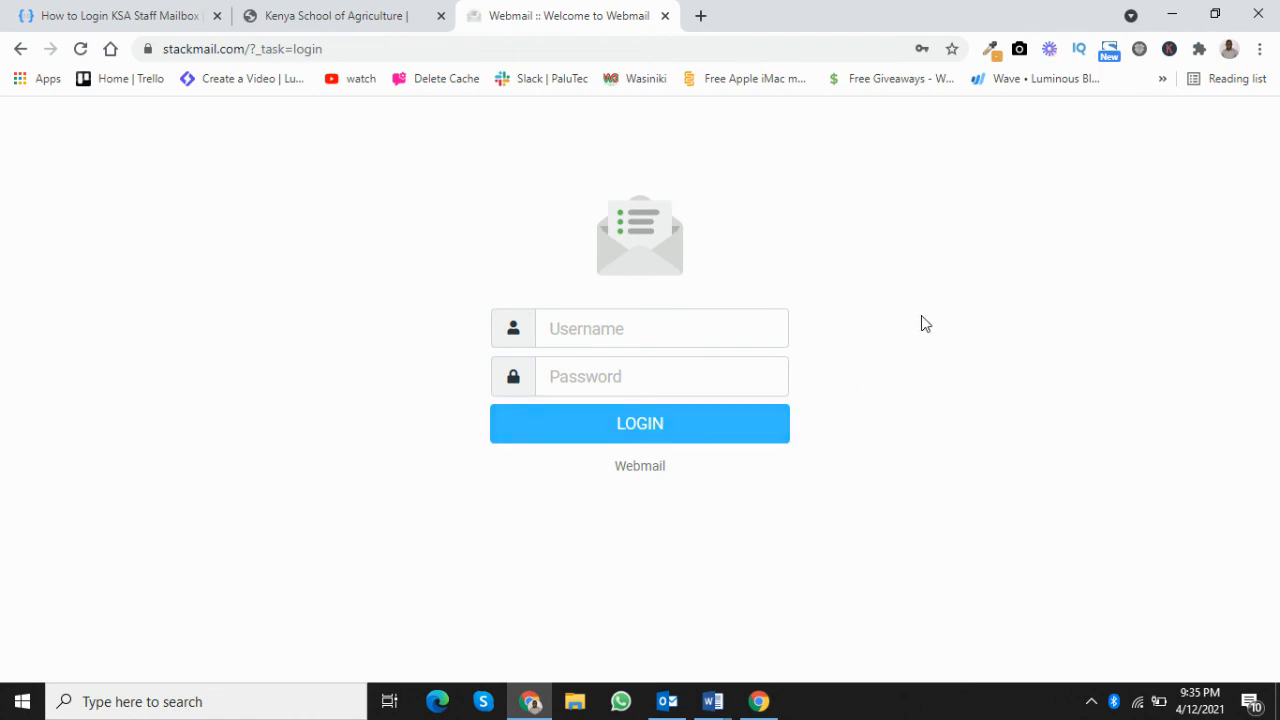
pyautogui.moveTo(884, 598)
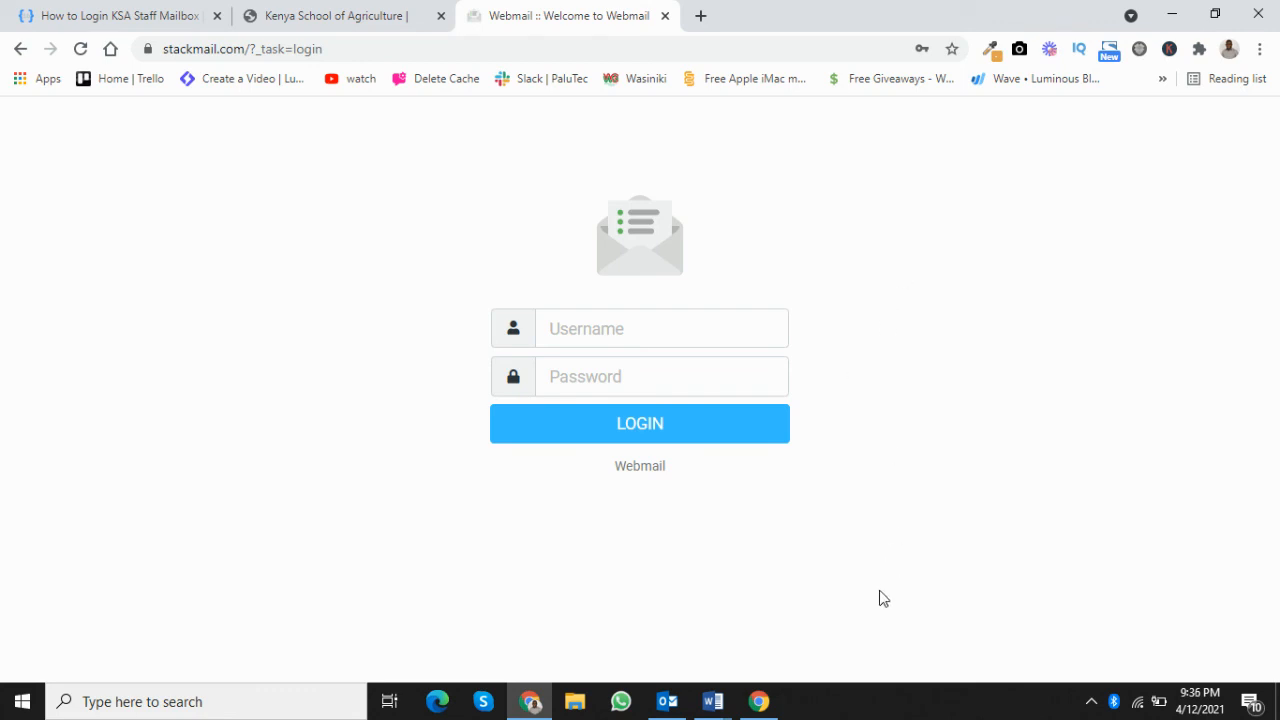
pyautogui.moveTo(884, 170)
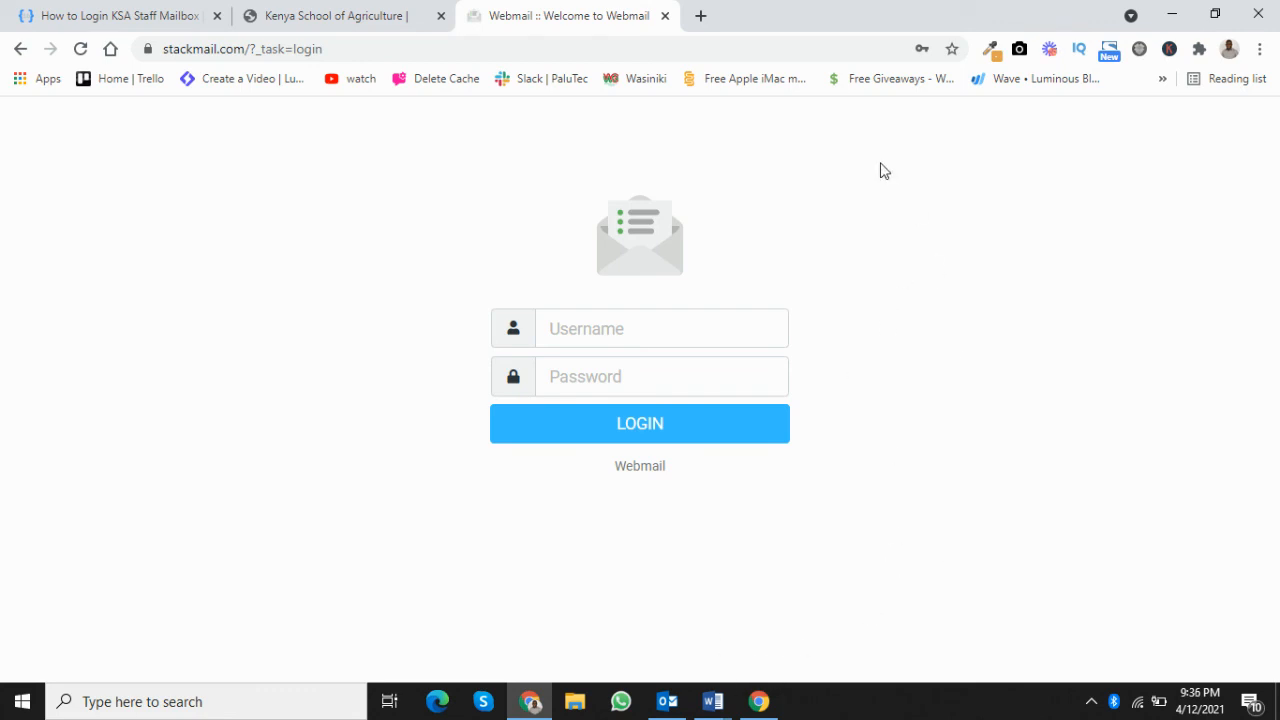